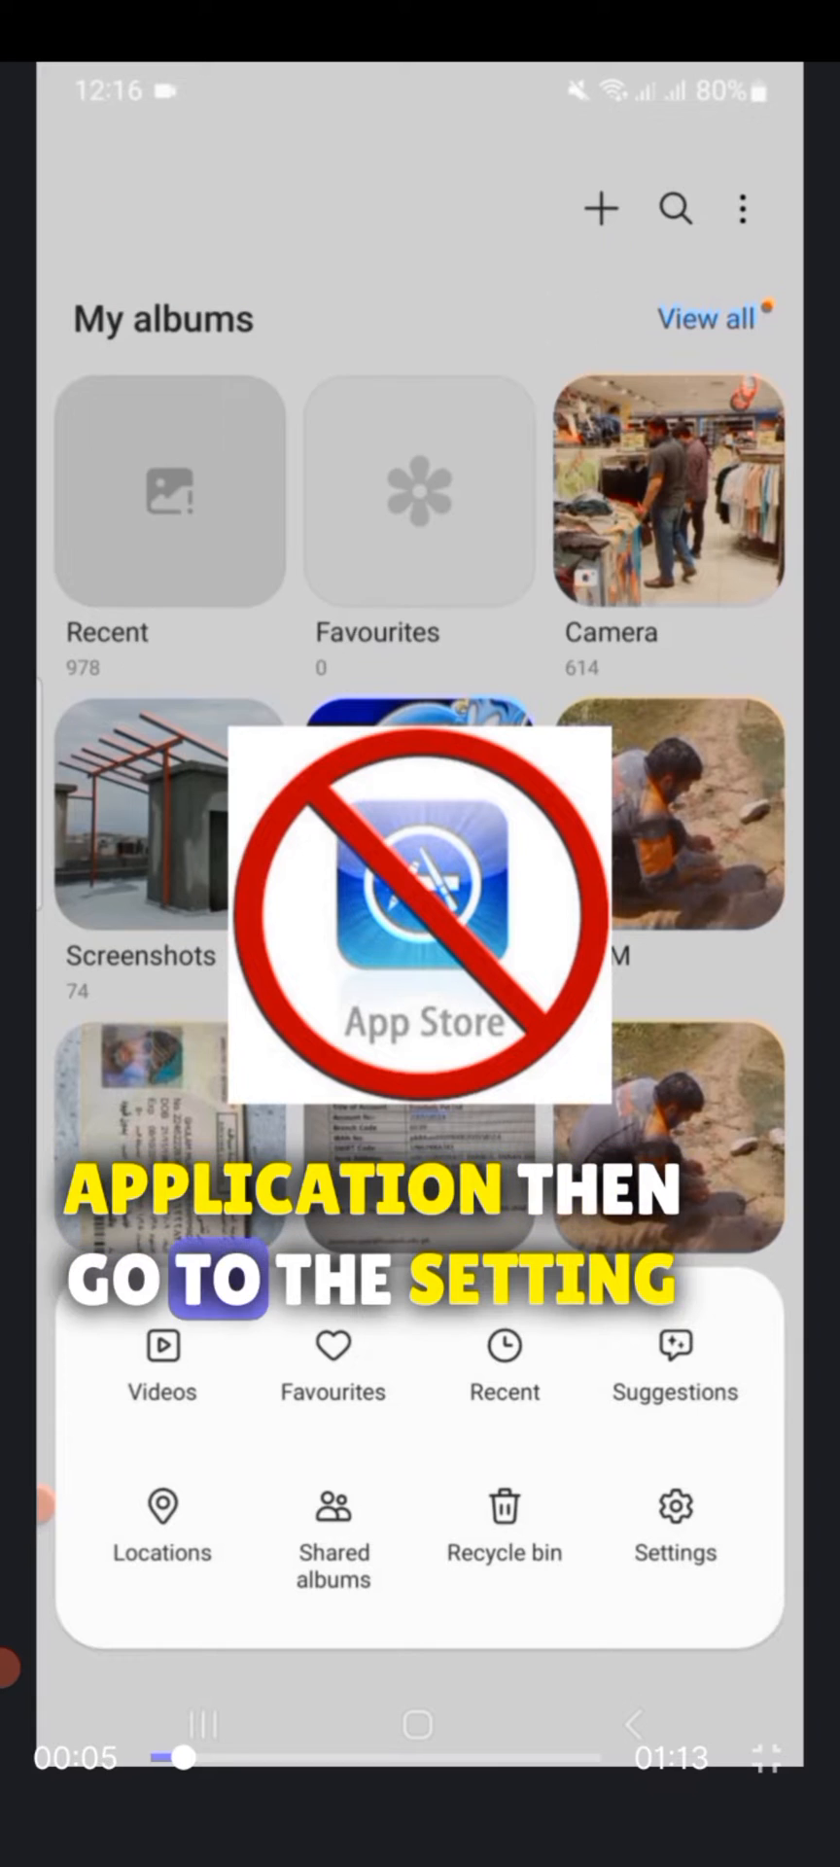
- Go into Gallery Settings and show the About Gallery page with version 14.5.00.33
left_click(675, 1509)
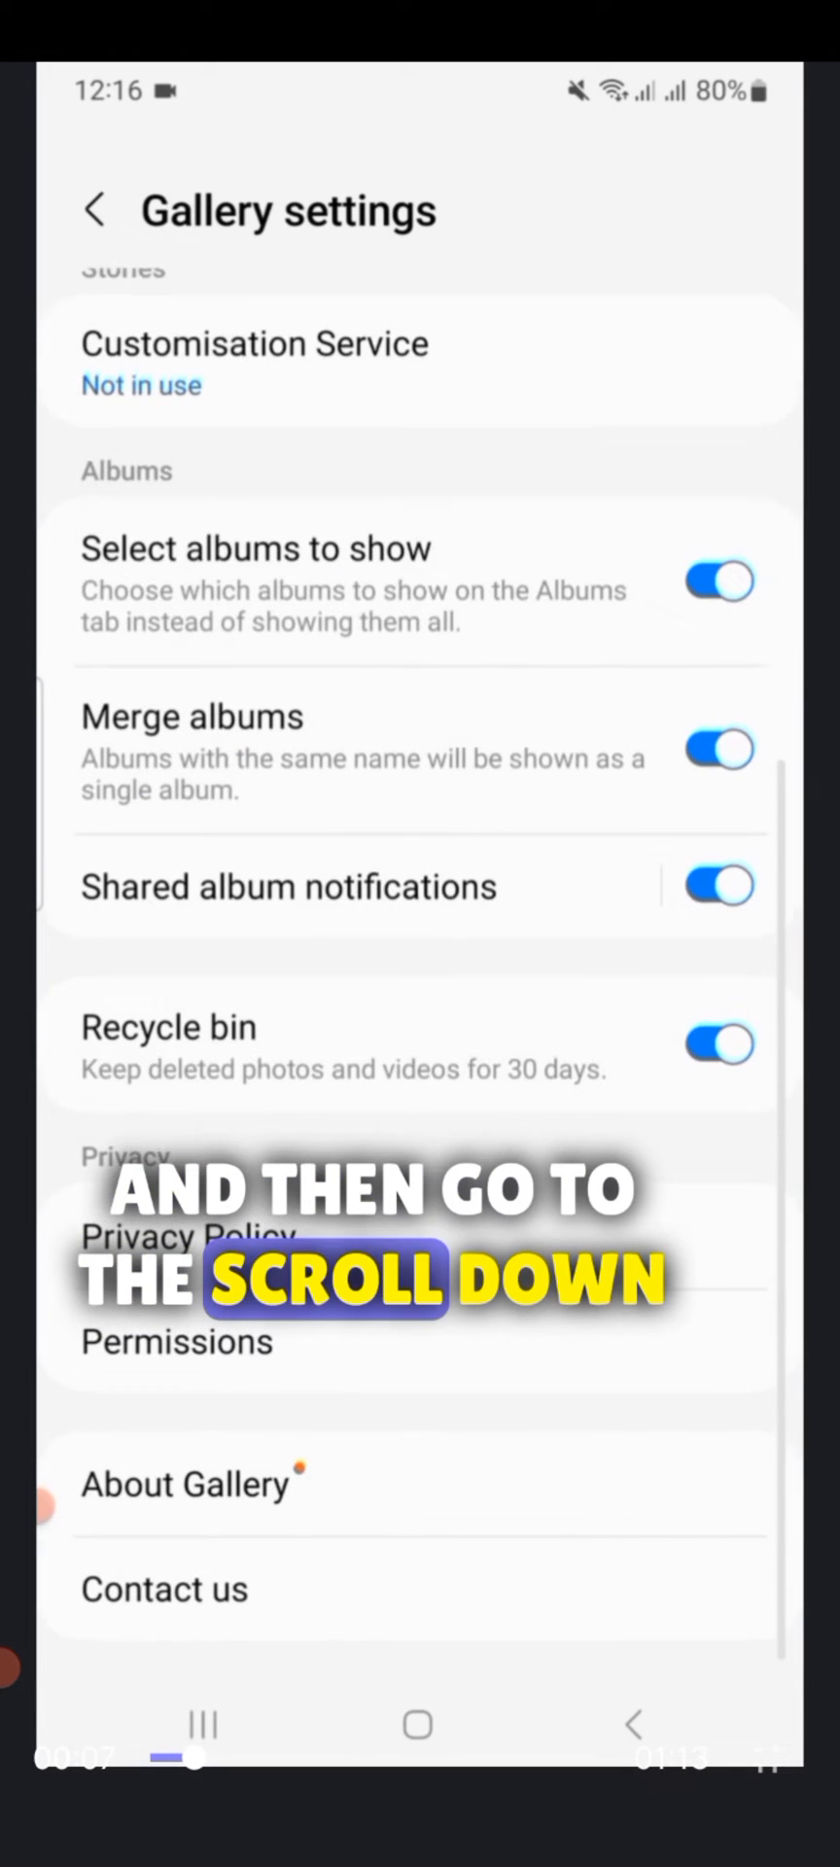
left_click(185, 1484)
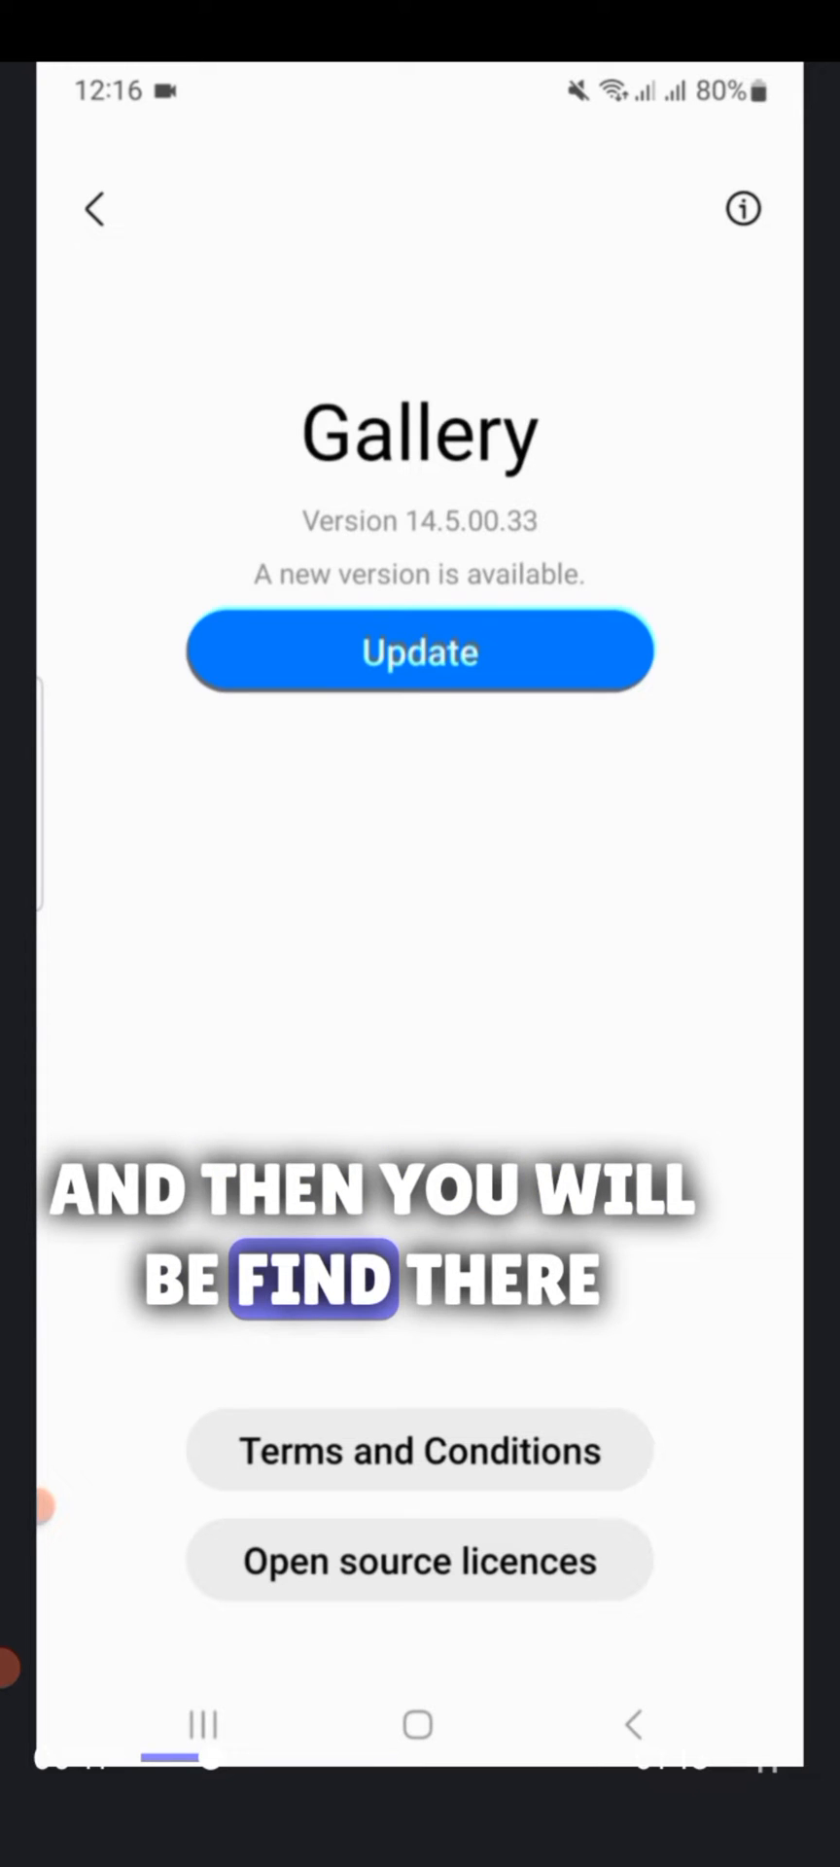
- Start the Gallery update, tick All on the Galaxy Store terms and agree to continue
left_click(418, 651)
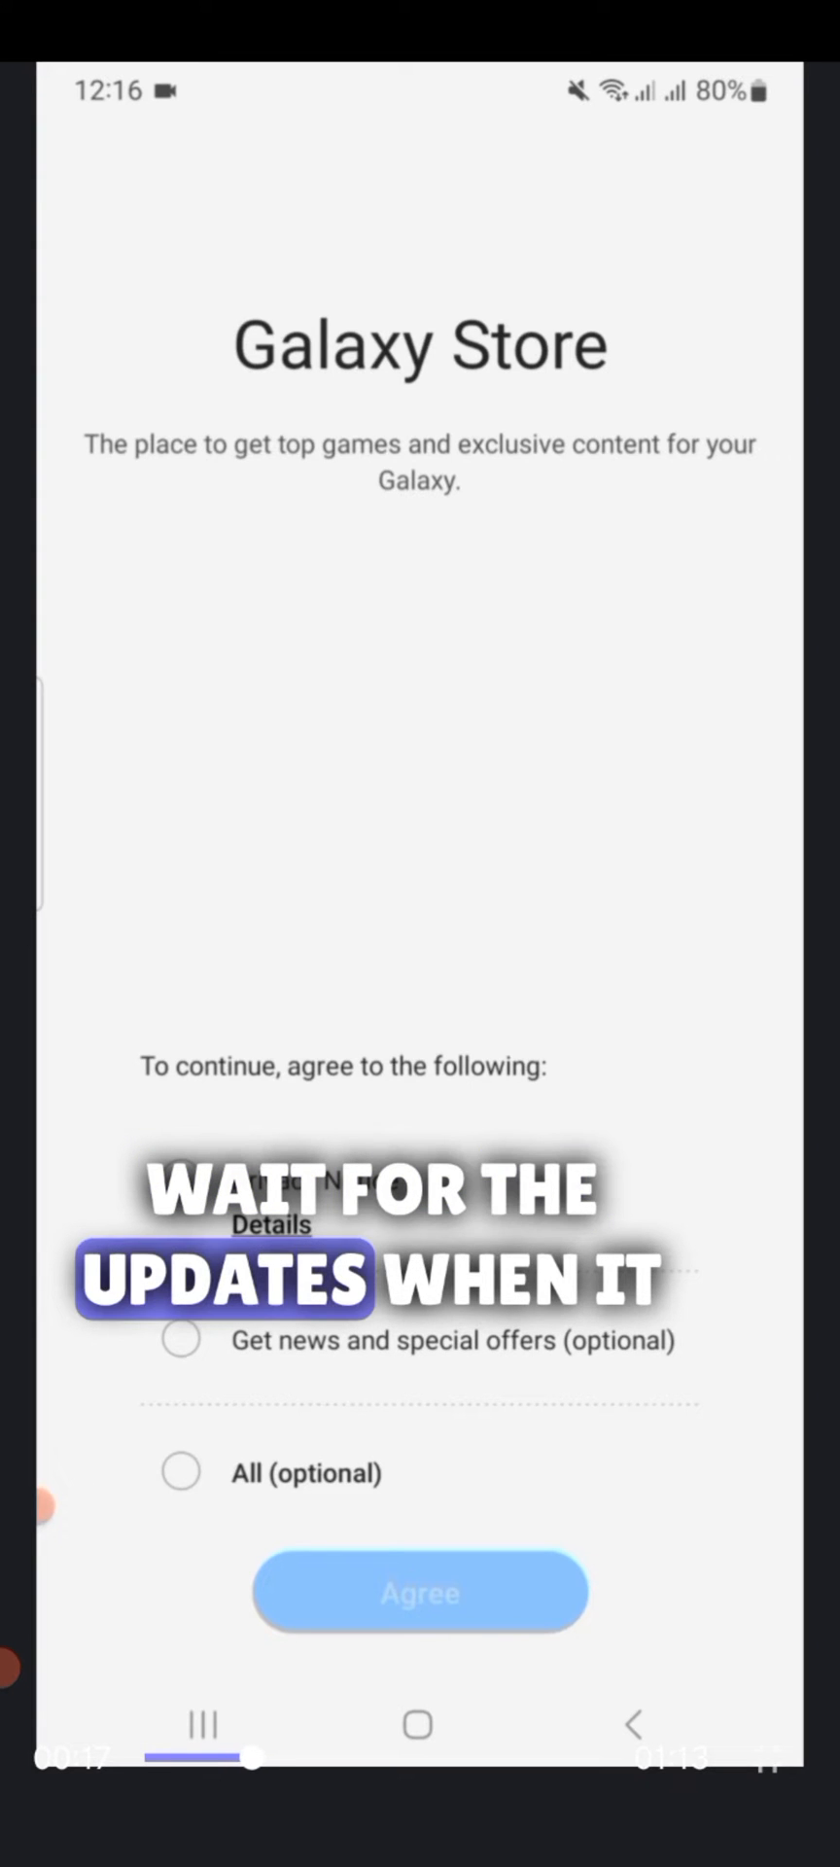
left_click(179, 1472)
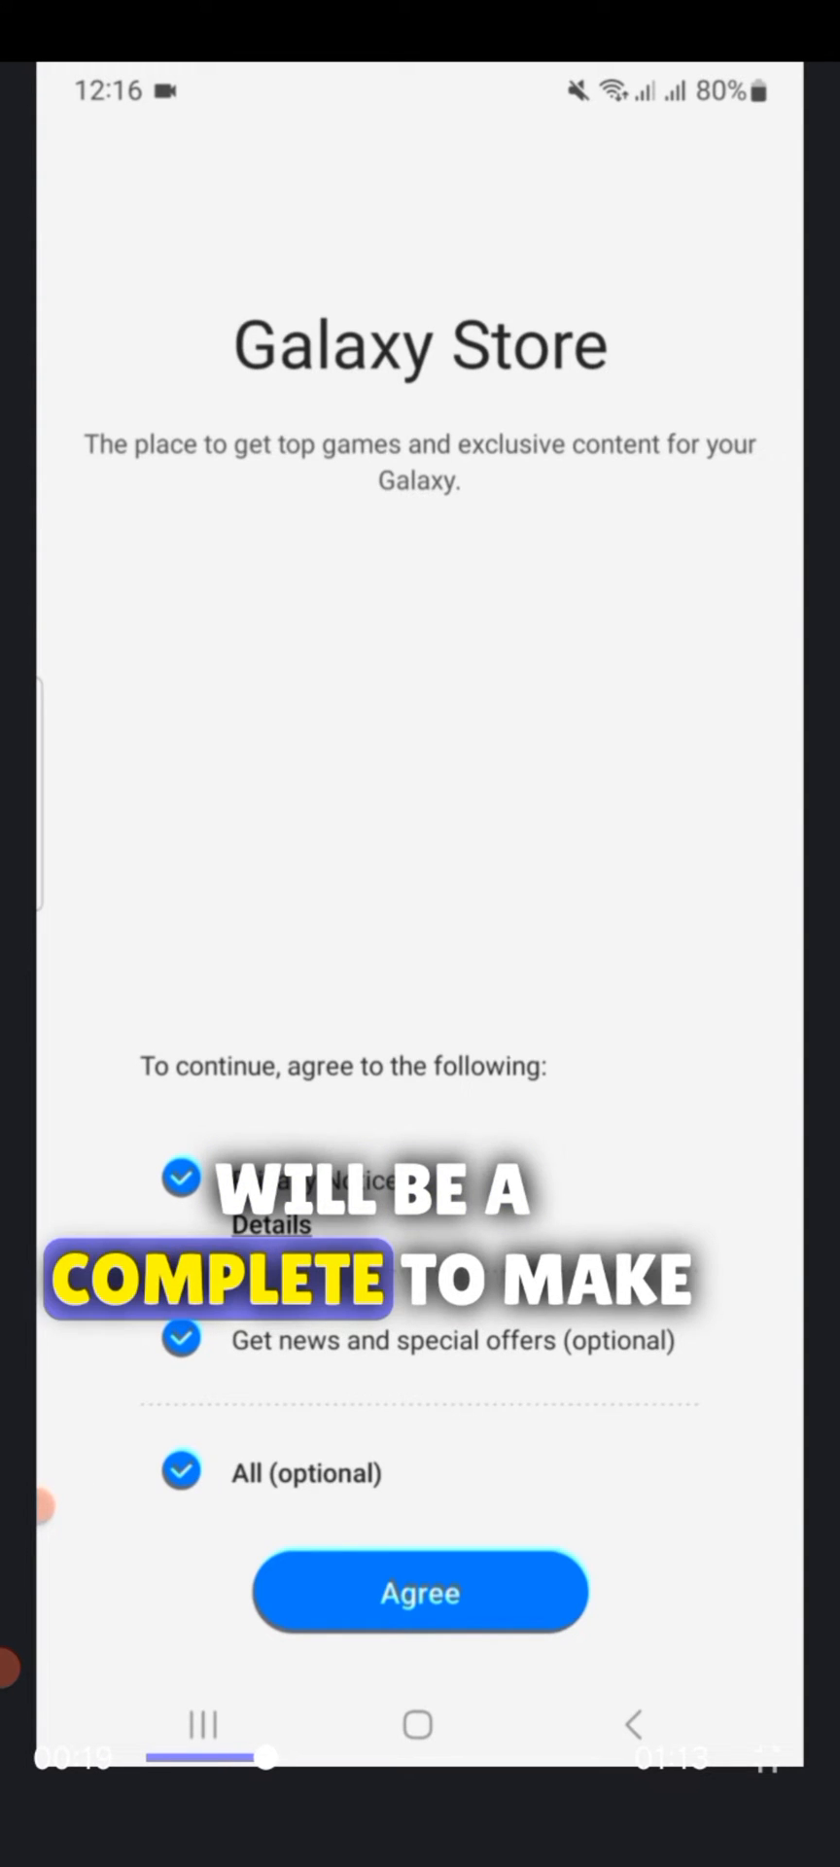
left_click(418, 1593)
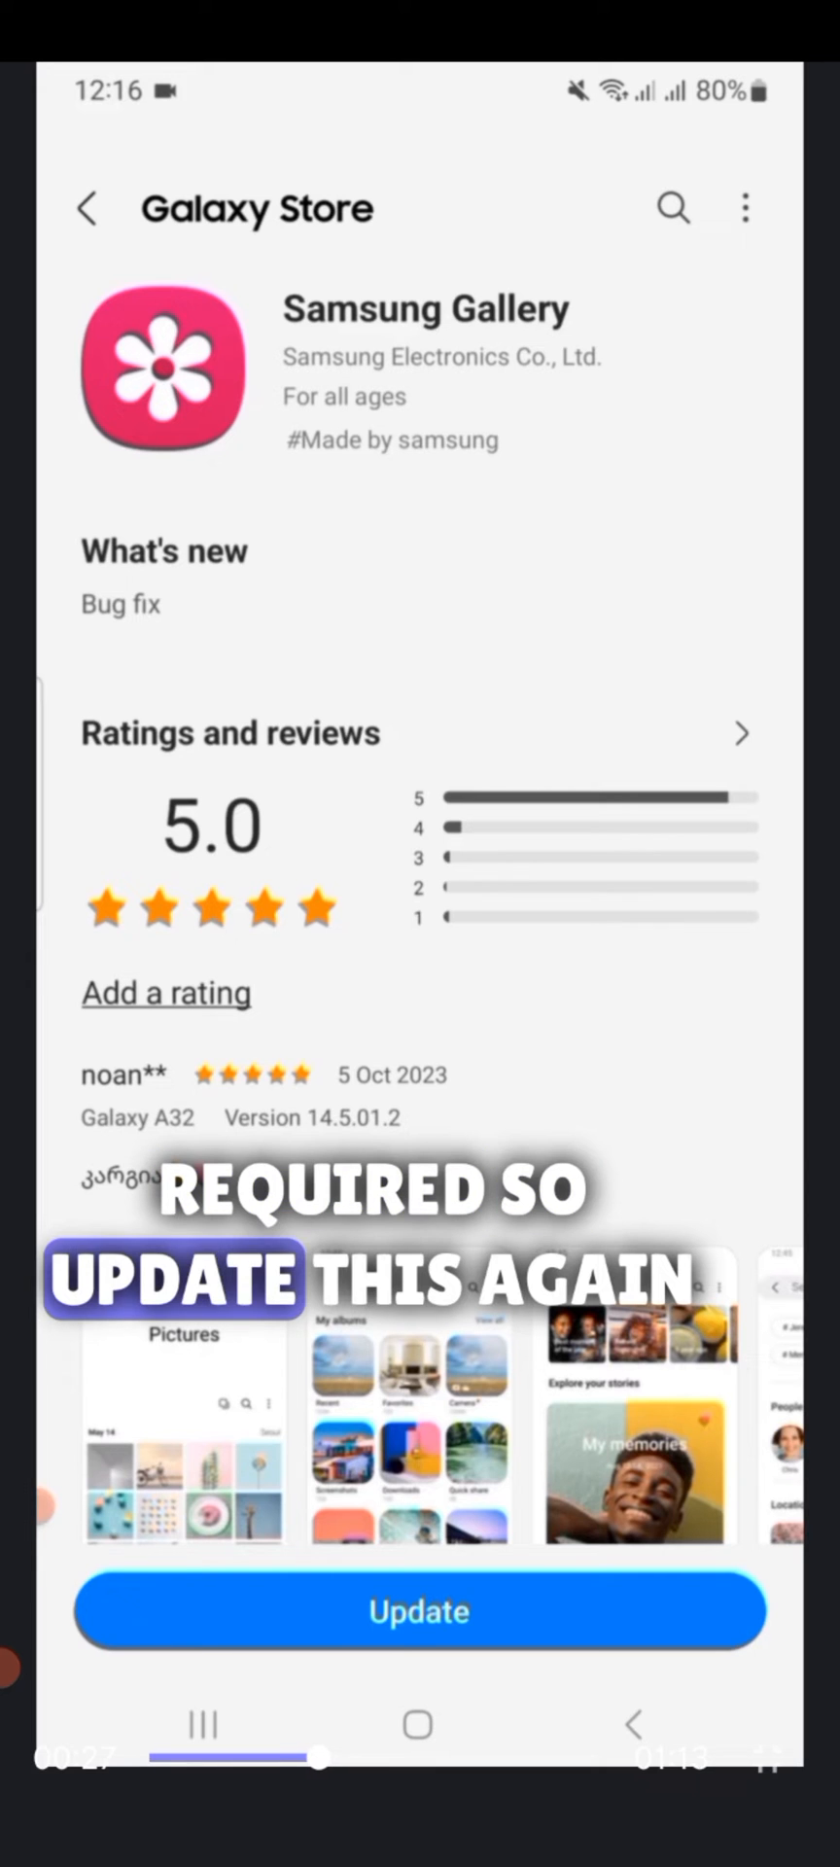
- Install the Samsung Gallery update from its Galaxy Store page
left_click(418, 1610)
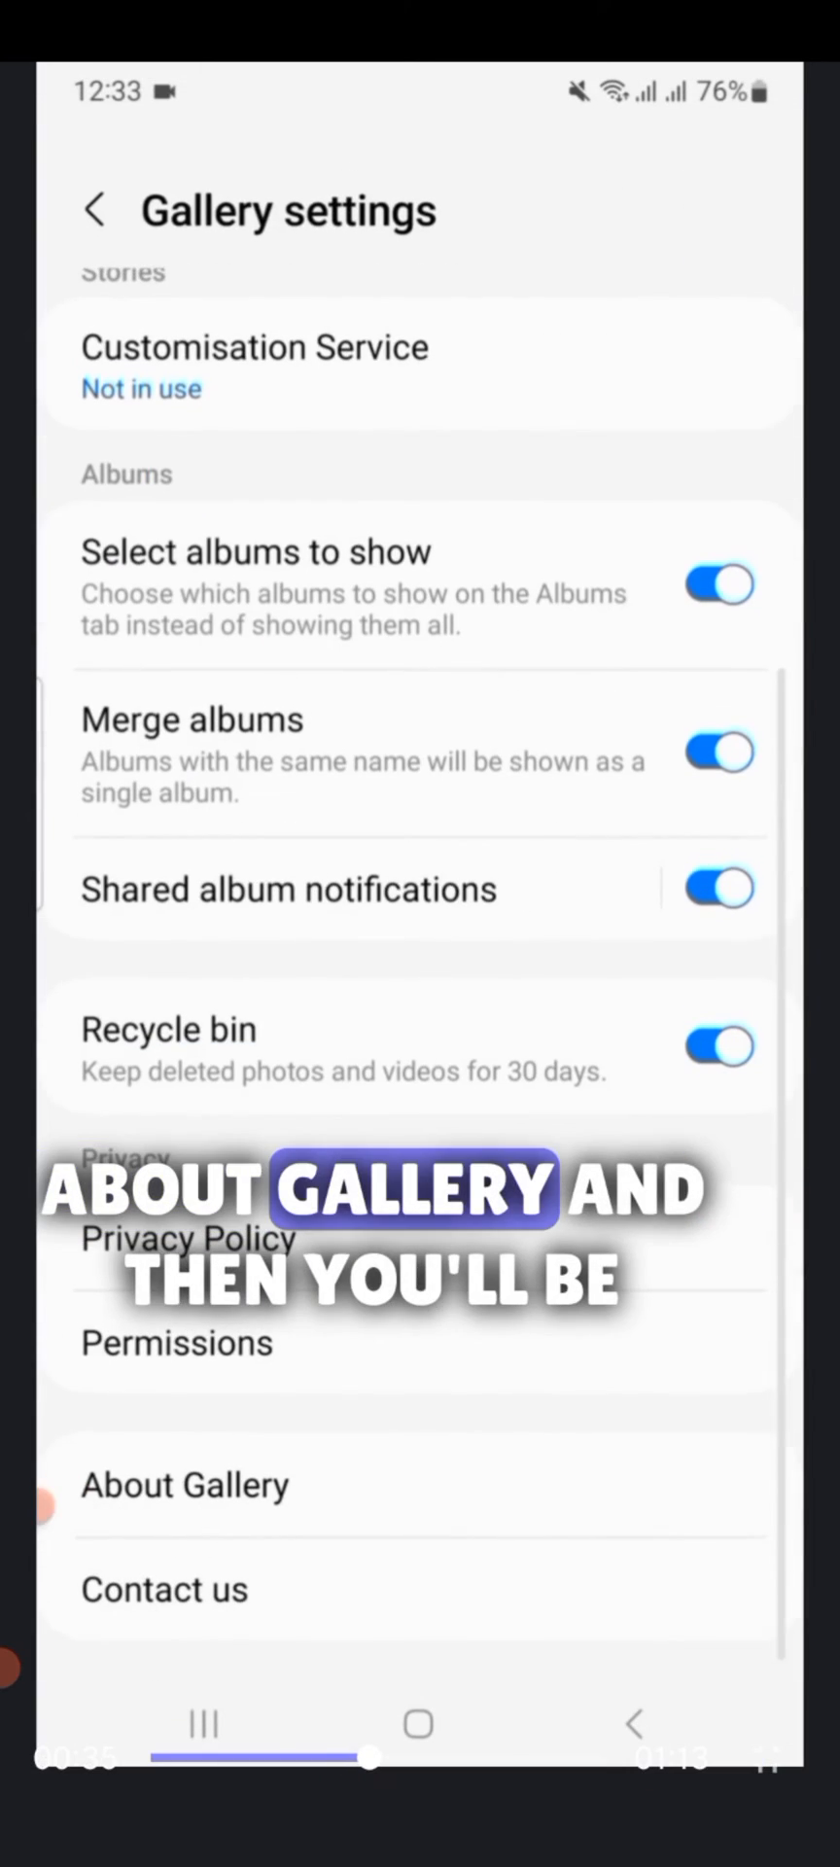
- Tap About Gallery repeatedly until the hidden Gallery Labs entry appears in settings
left_click(185, 1484)
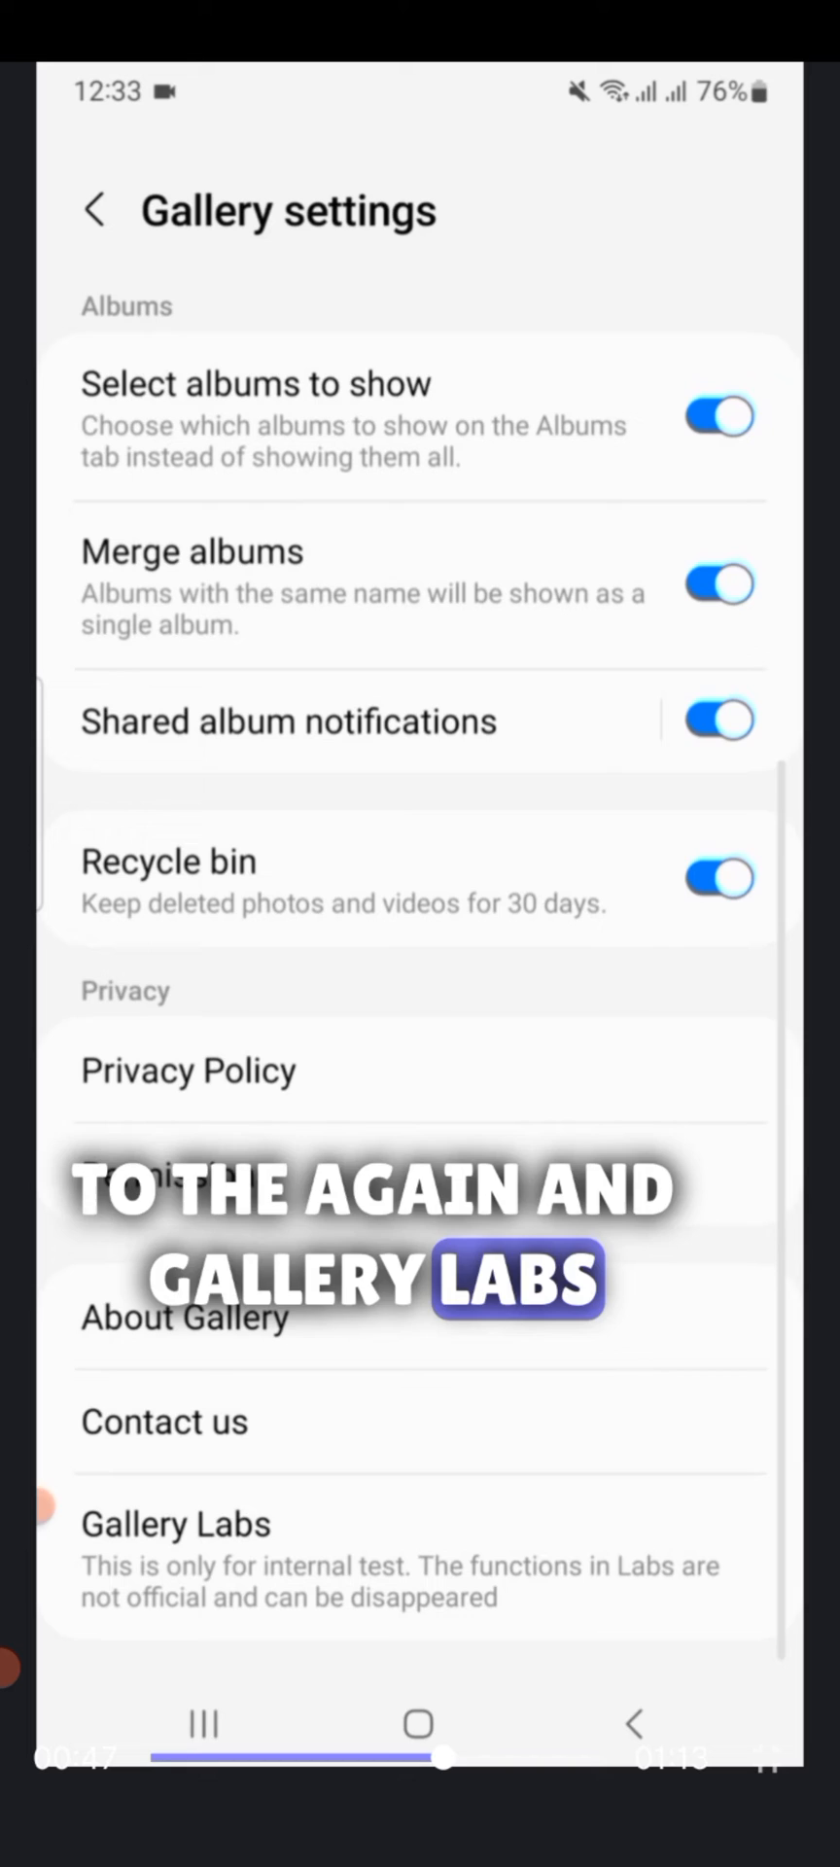
- Enable Gallery Labs, pick the 17-item album and show its More options with Lock album
left_click(177, 1525)
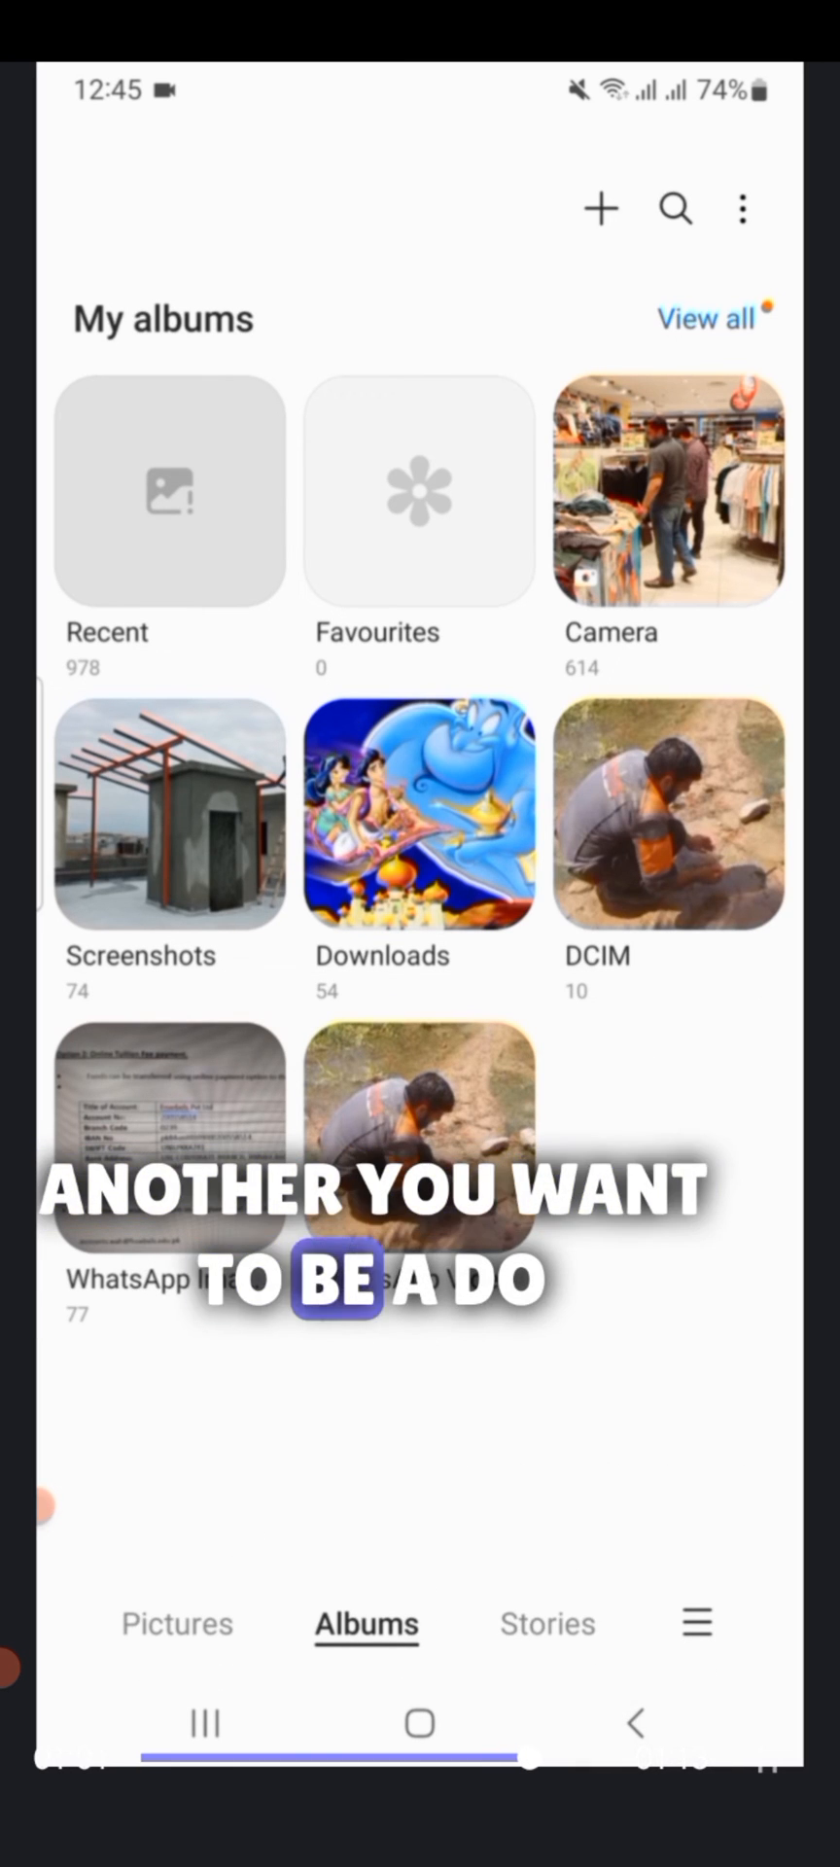
left_click(420, 1138)
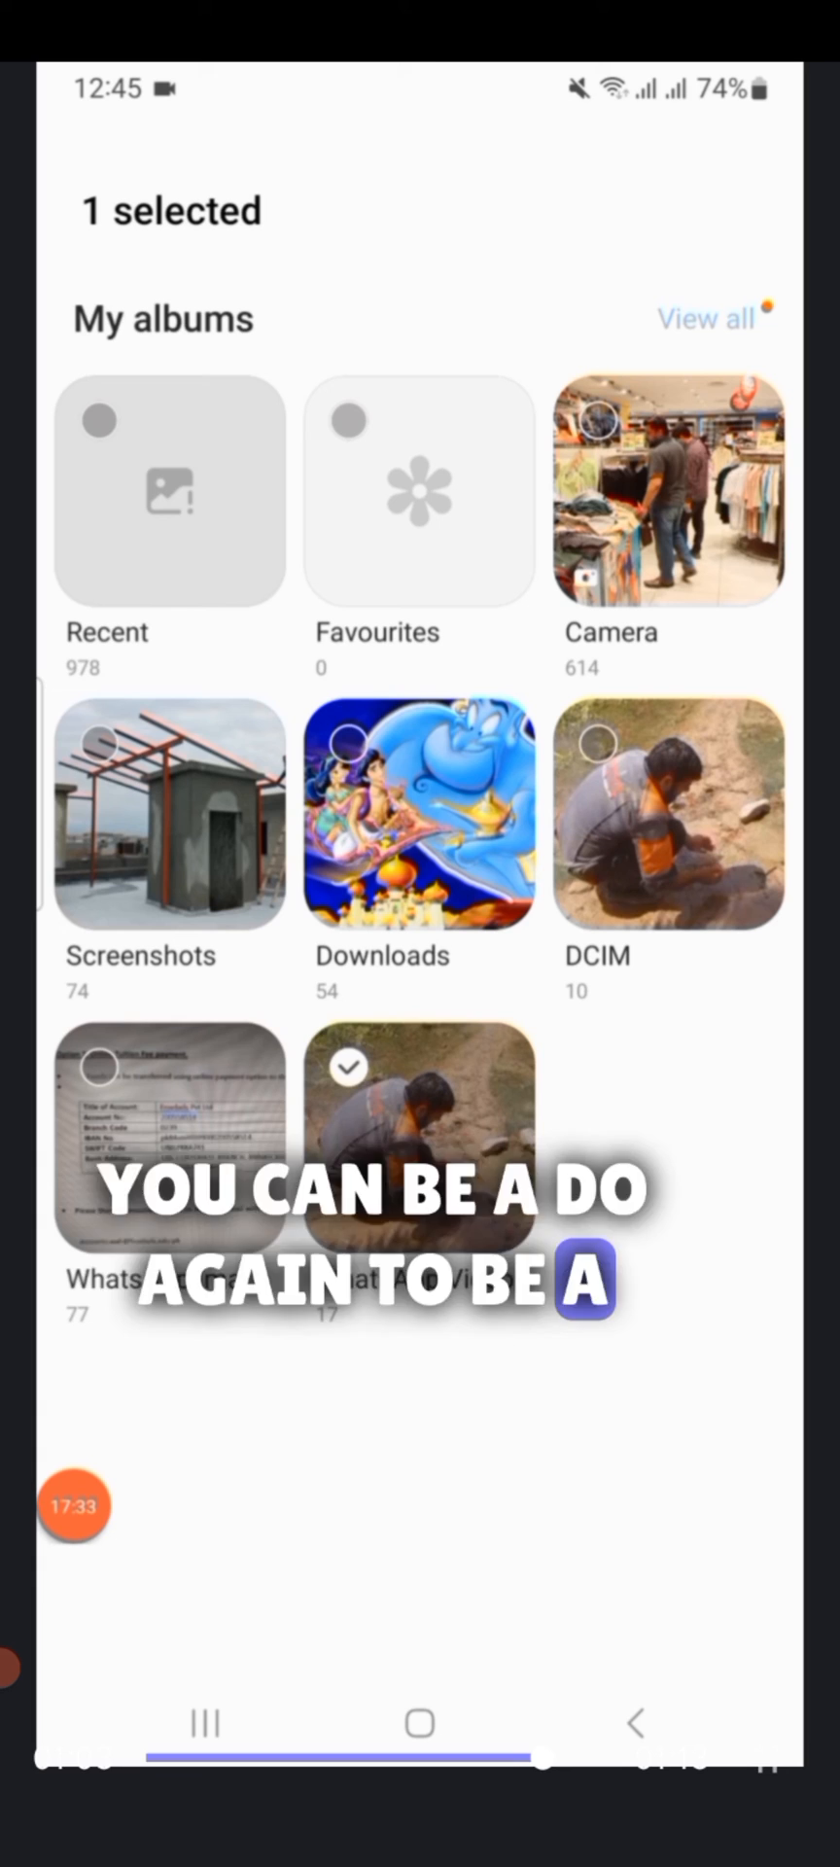
left_click(720, 1638)
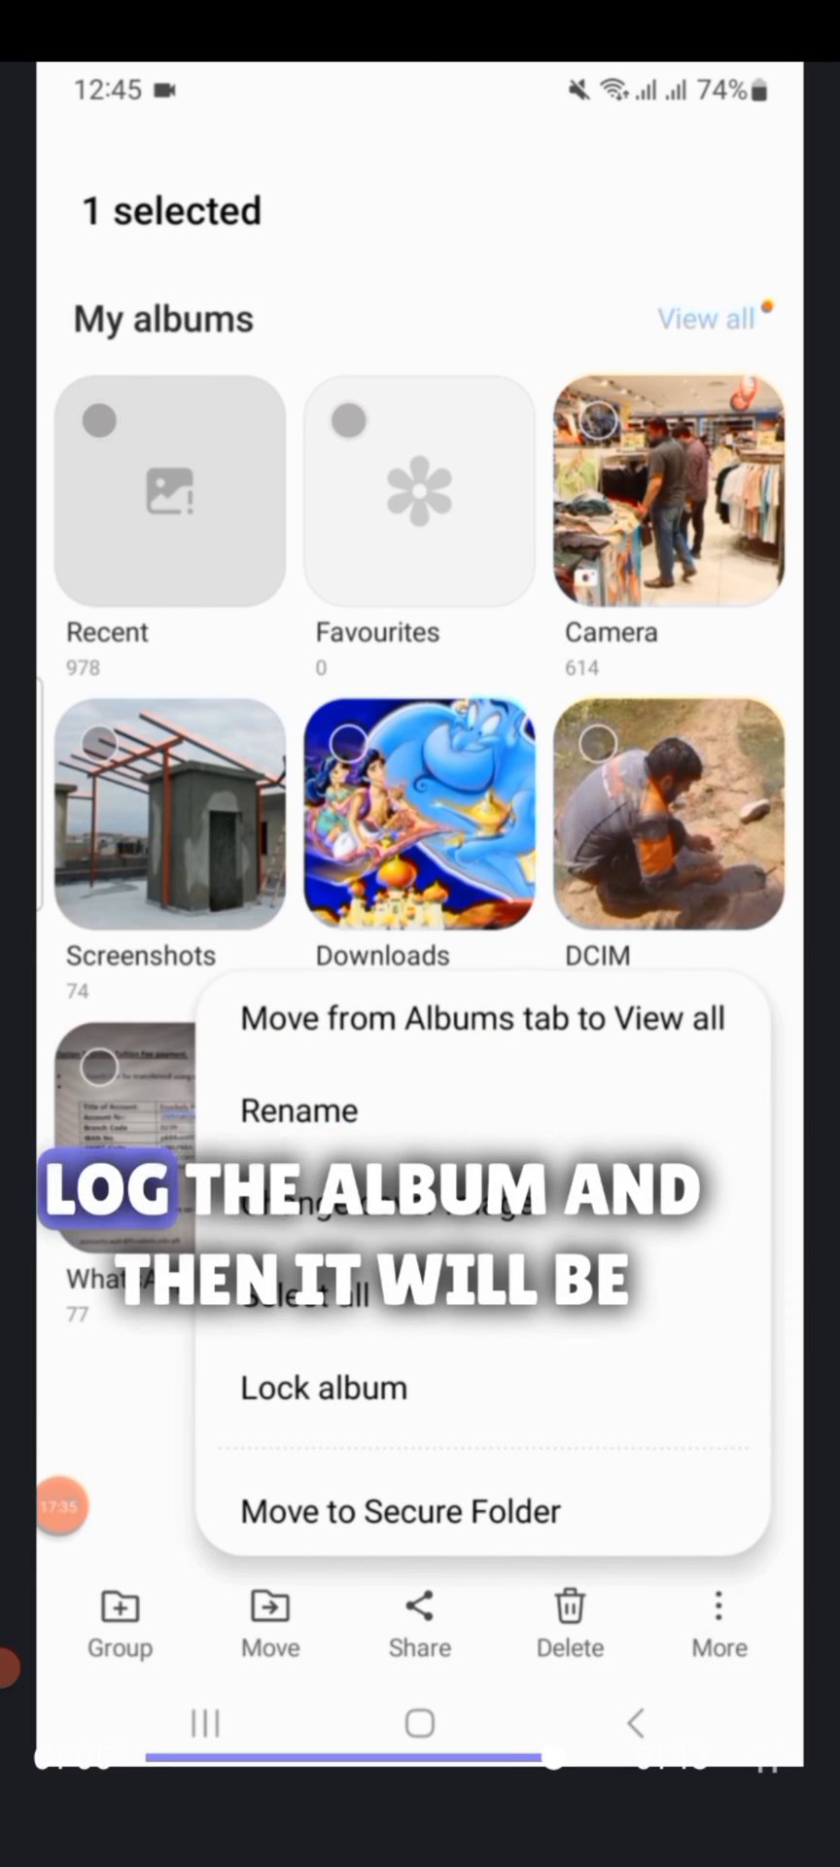